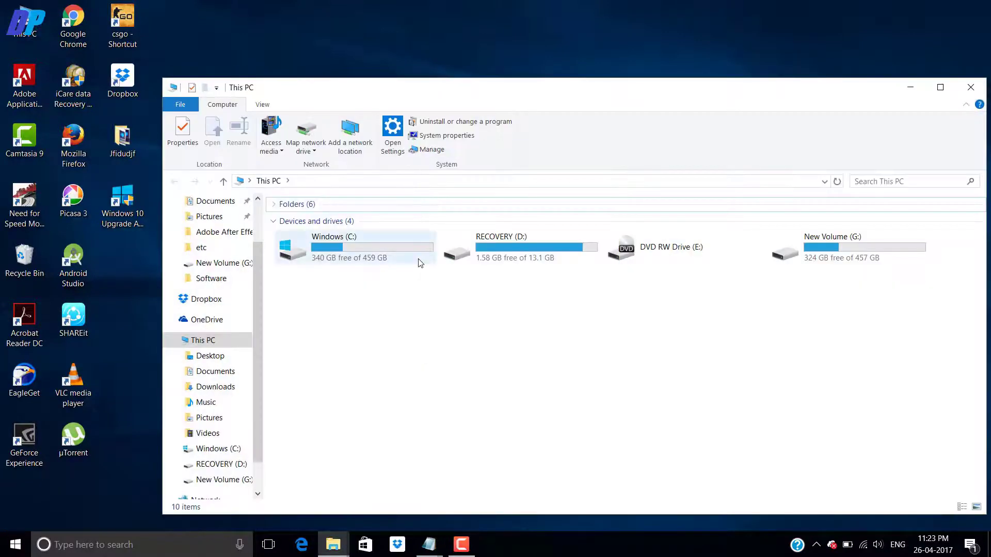
- Open the Windows (C:) drive and check whether its context menu offers New
double_click(333, 248)
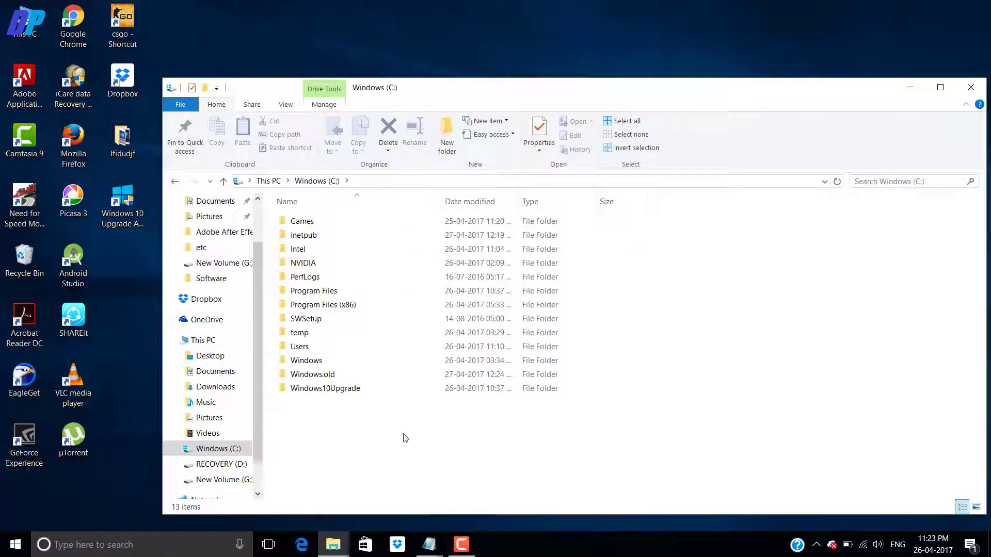
right_click(405, 438)
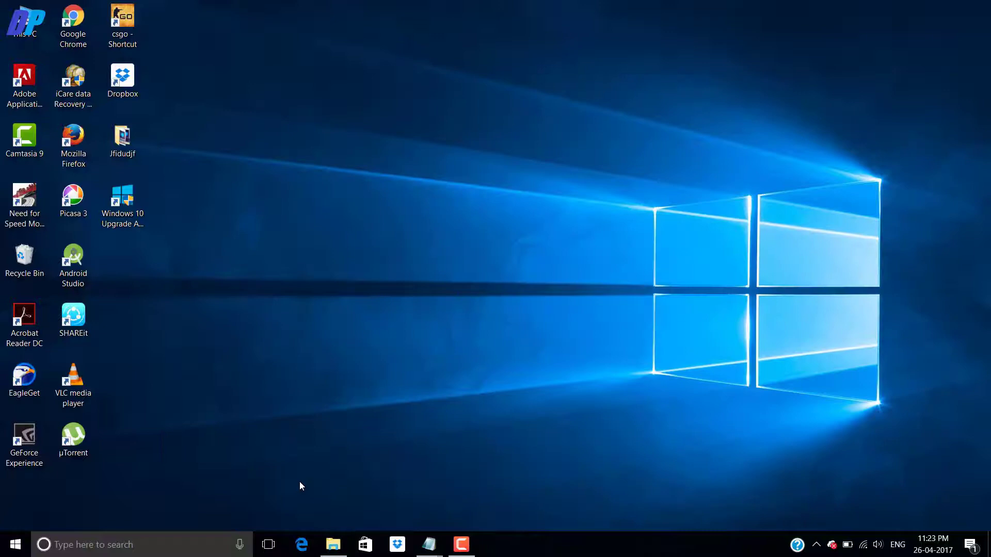
mouse_move(333, 545)
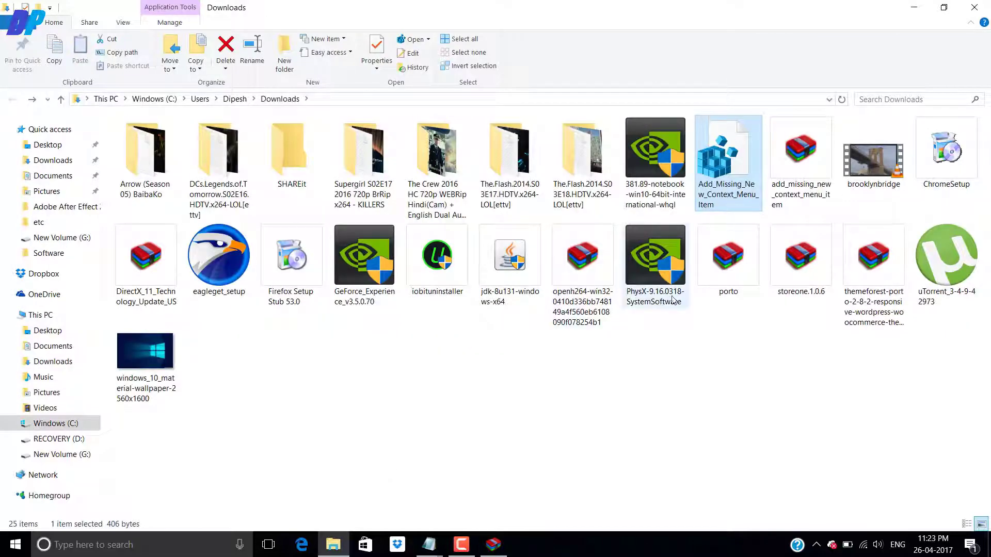
- Merge Add_Missing_New_Context_Menu_Item.reg into the registry, confirming the warning and success messages
double_click(727, 150)
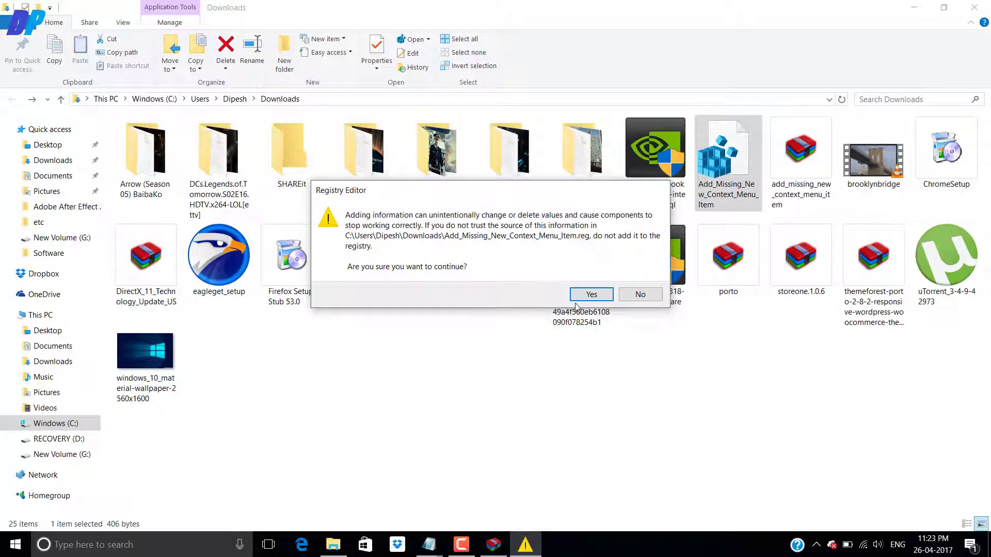
click(590, 294)
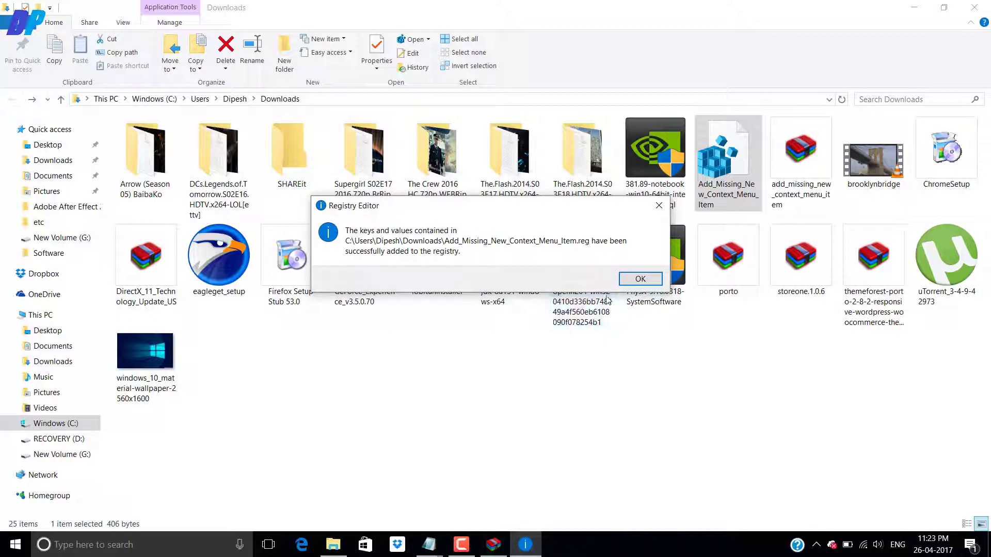
click(640, 279)
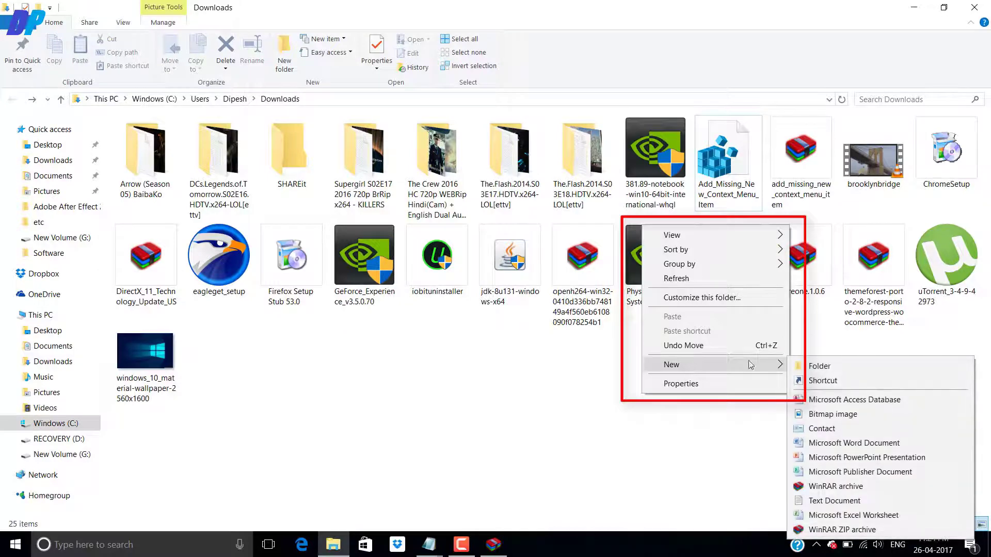
- Verify New appears in the context menu and create a New folder on the desktop
click(820, 365)
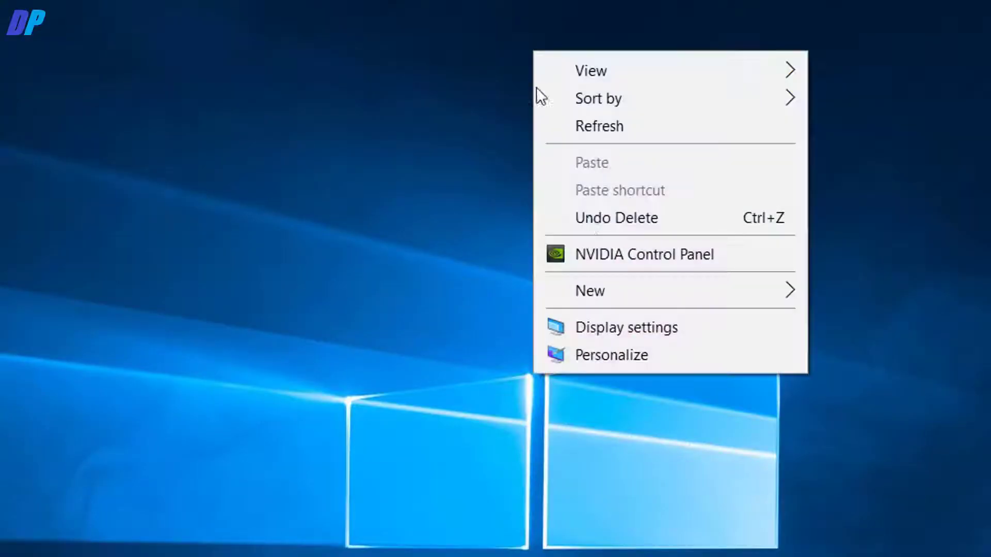
mouse_move(648, 288)
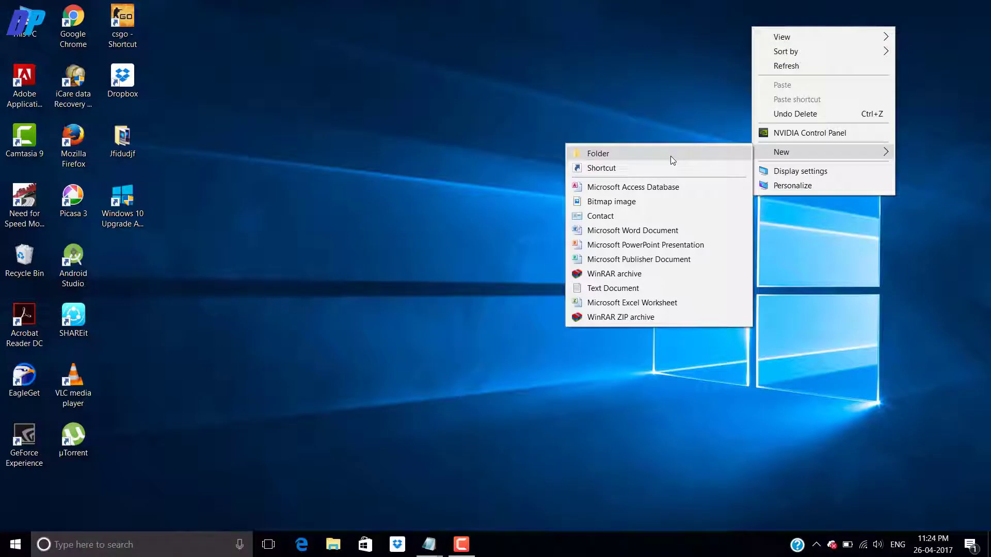
click(599, 153)
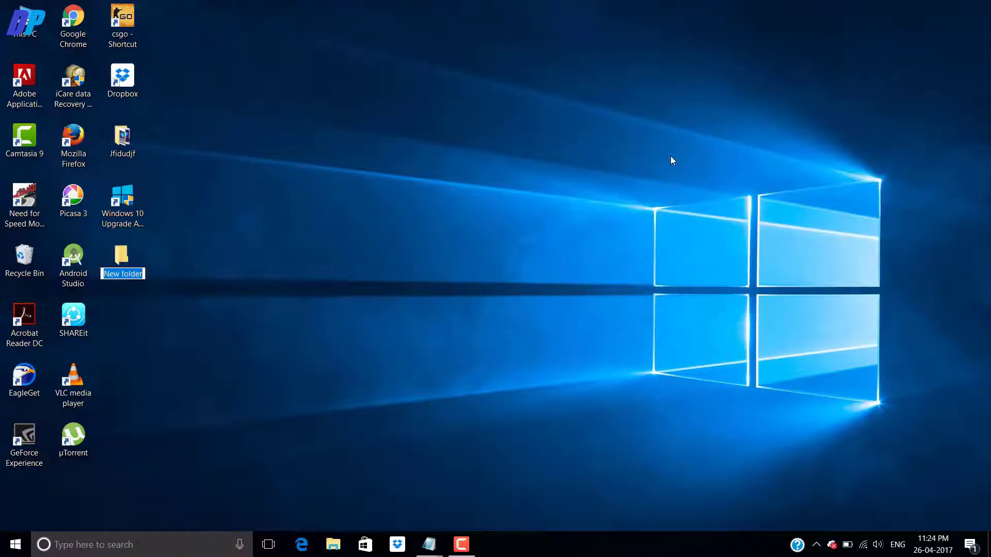